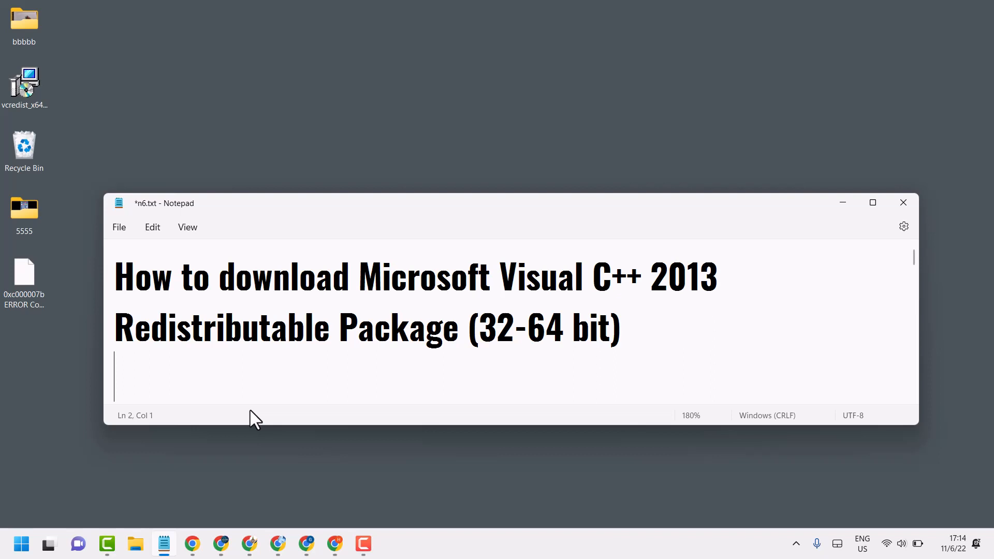
pyautogui.moveTo(335, 429)
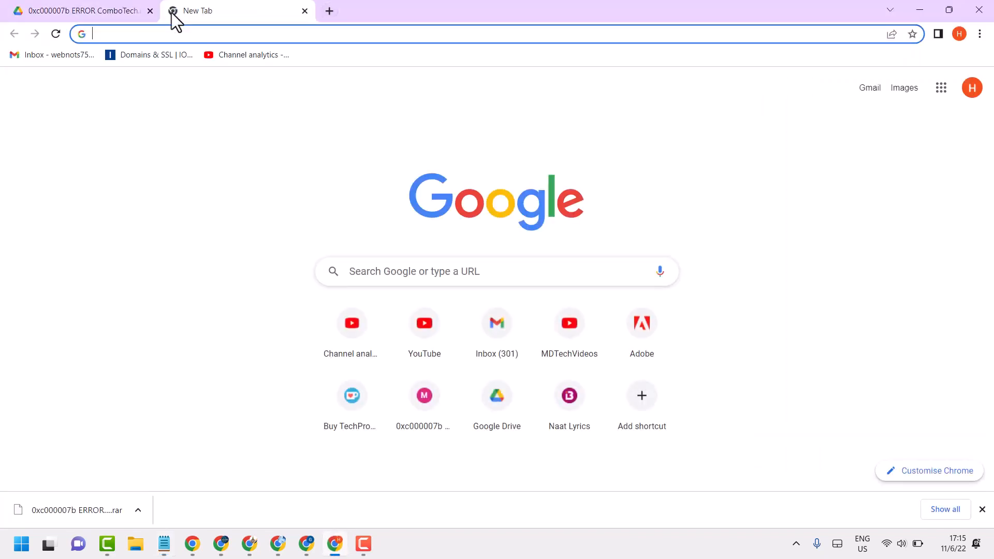
# - Search Google for 'microsoft visual c++2013' from a new tab
pyautogui.write('microsoft visual c++')
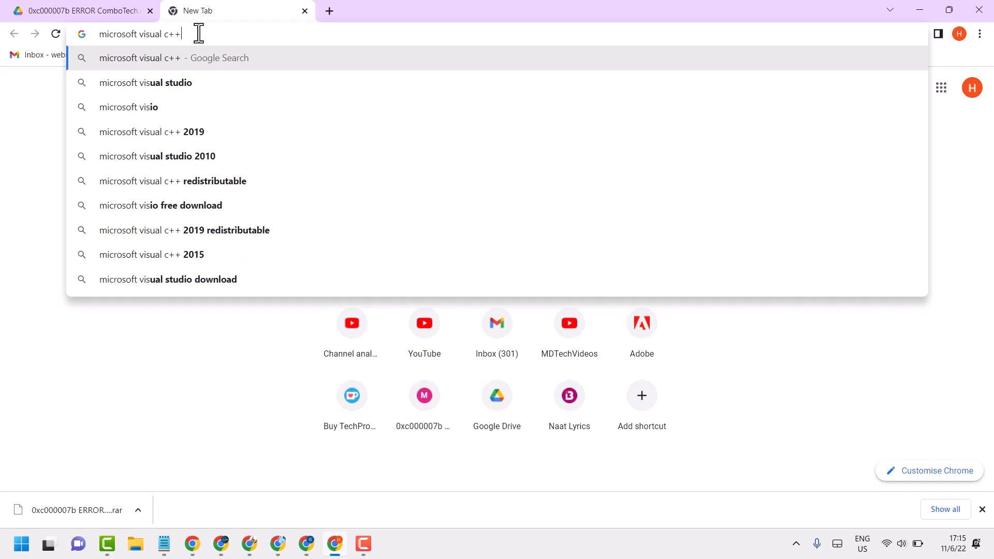
pyautogui.write('2013')
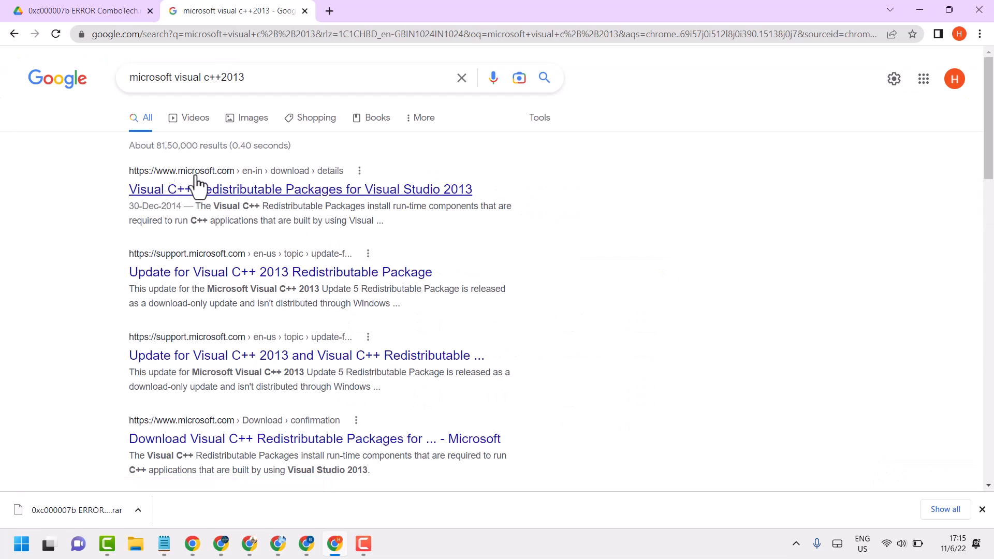
pyautogui.moveTo(277, 191)
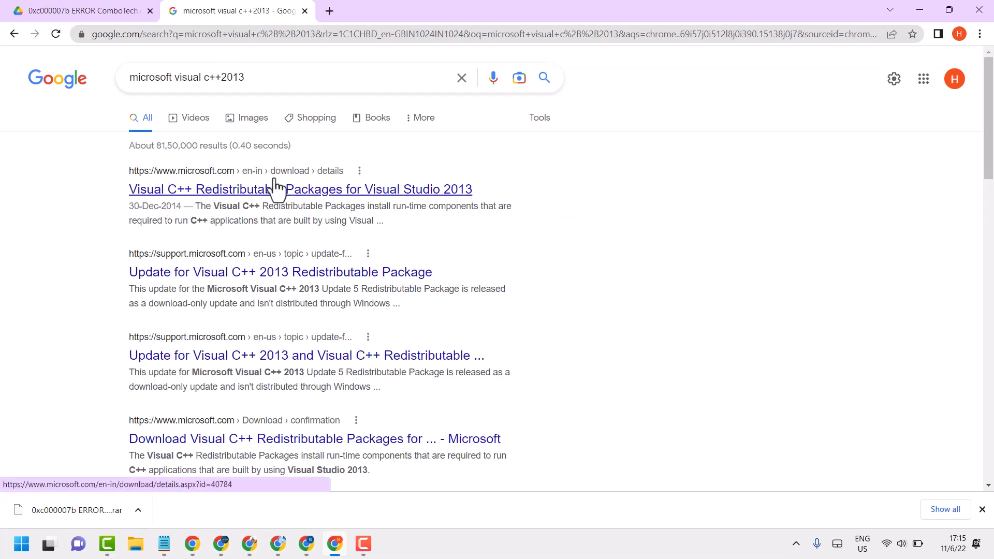
# - Open Microsoft's Visual C++ 2013 Redistributable Download Center result and scroll to the Download button
pyautogui.click(300, 188)
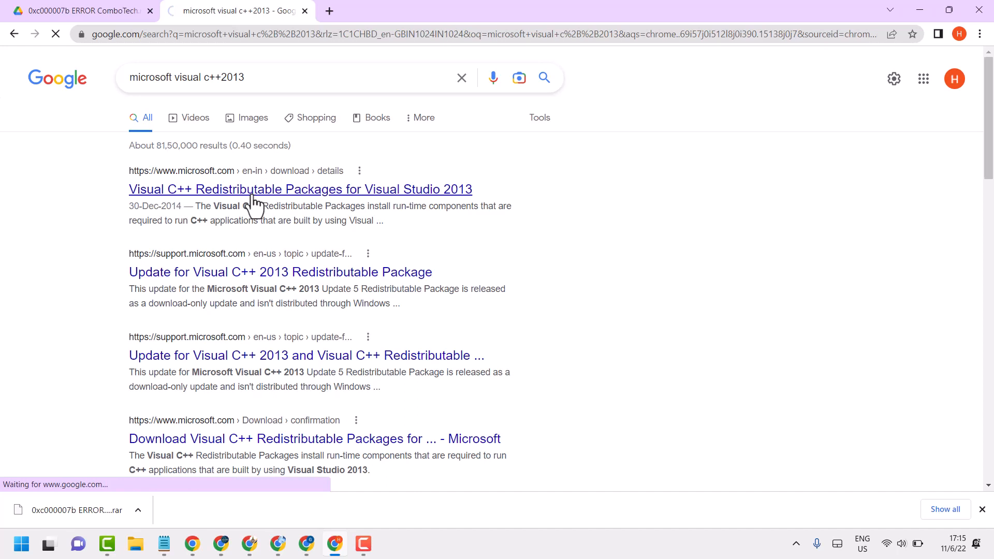
pyautogui.click(301, 189)
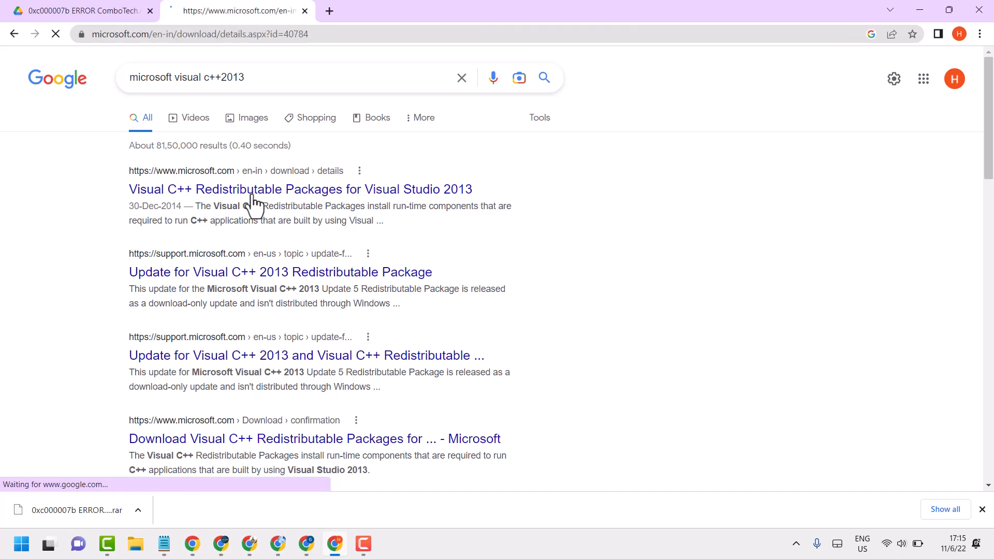
pyautogui.click(300, 188)
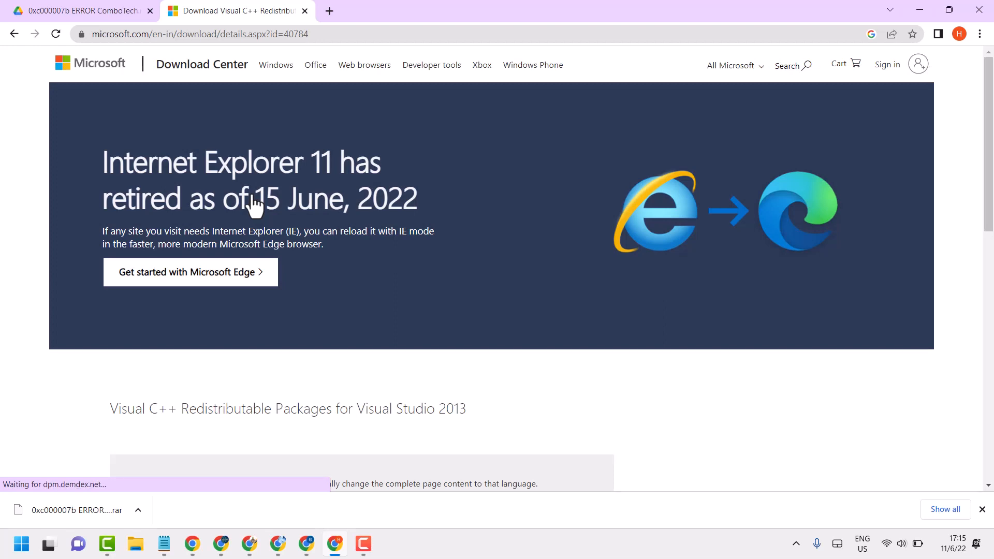
pyautogui.scroll(-3)
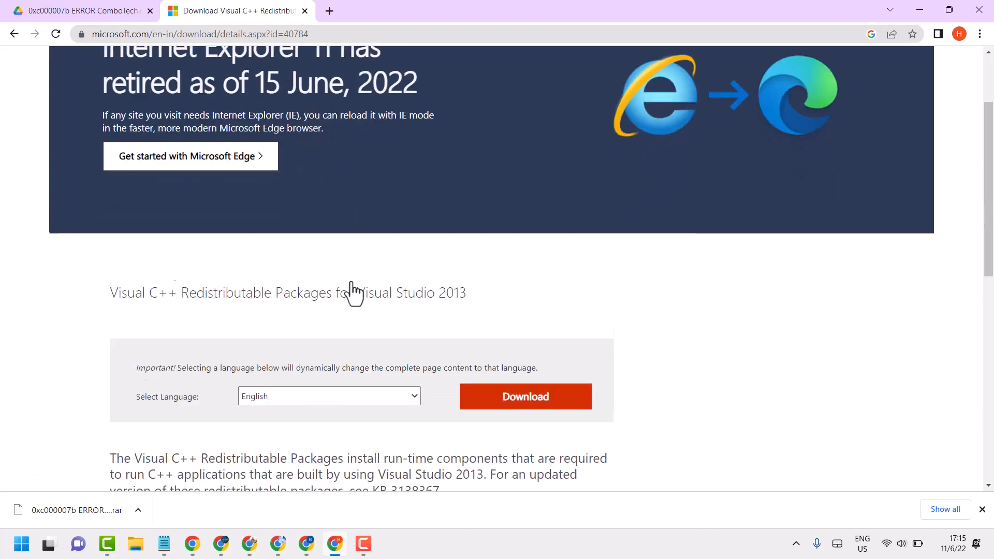
pyautogui.scroll(-3)
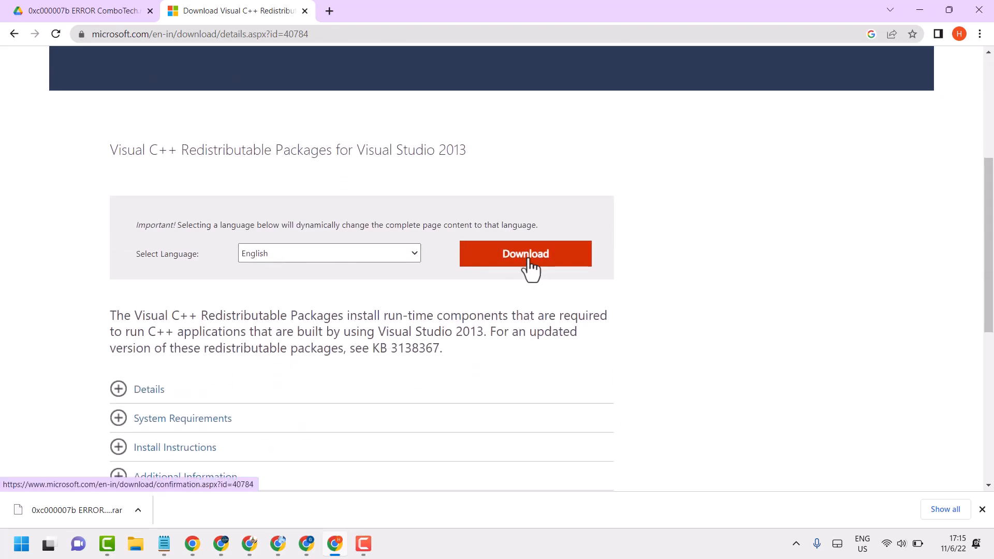
# - Choose vcredist_x86.exe (6.2 MB) in the download file list, then bring up the Start menu
pyautogui.click(525, 253)
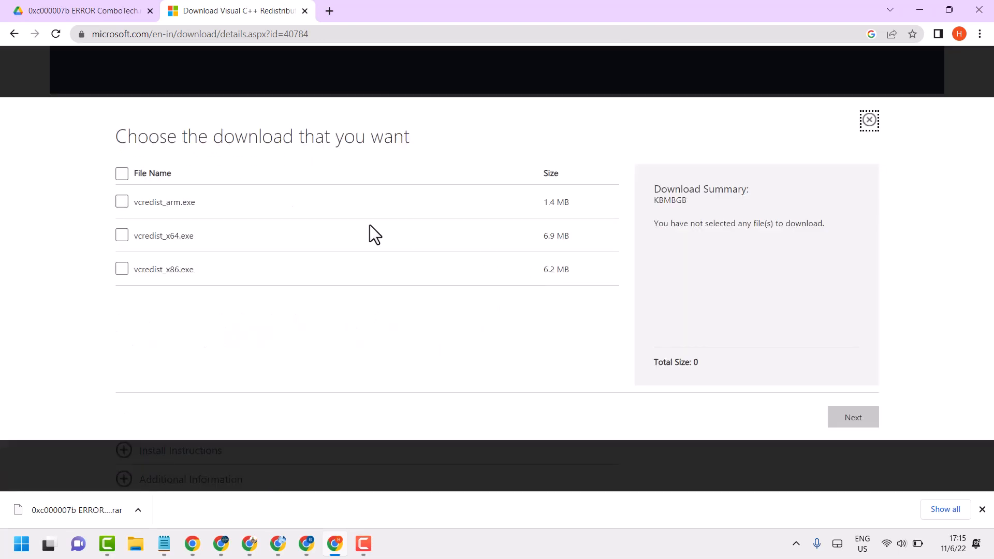
pyautogui.moveTo(131, 225)
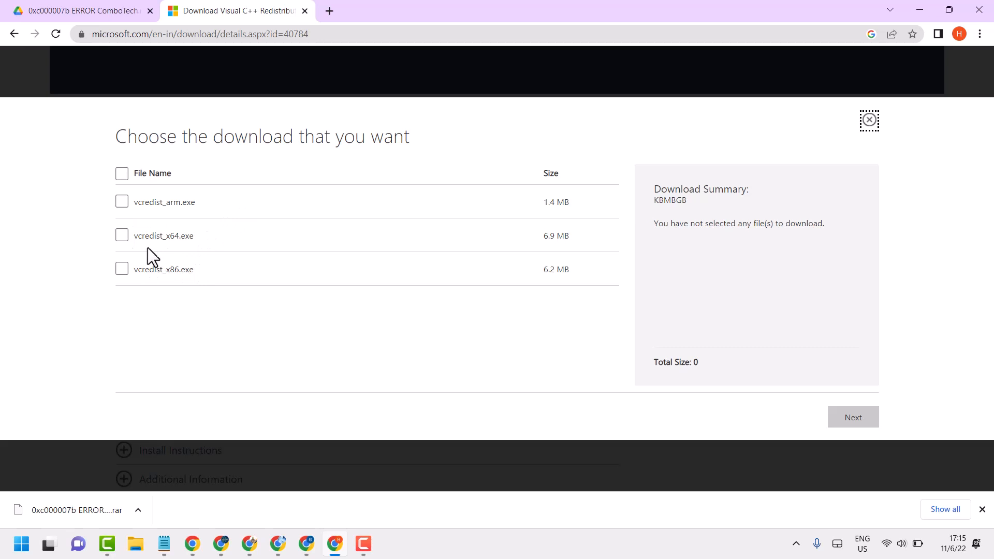
pyautogui.moveTo(202, 242)
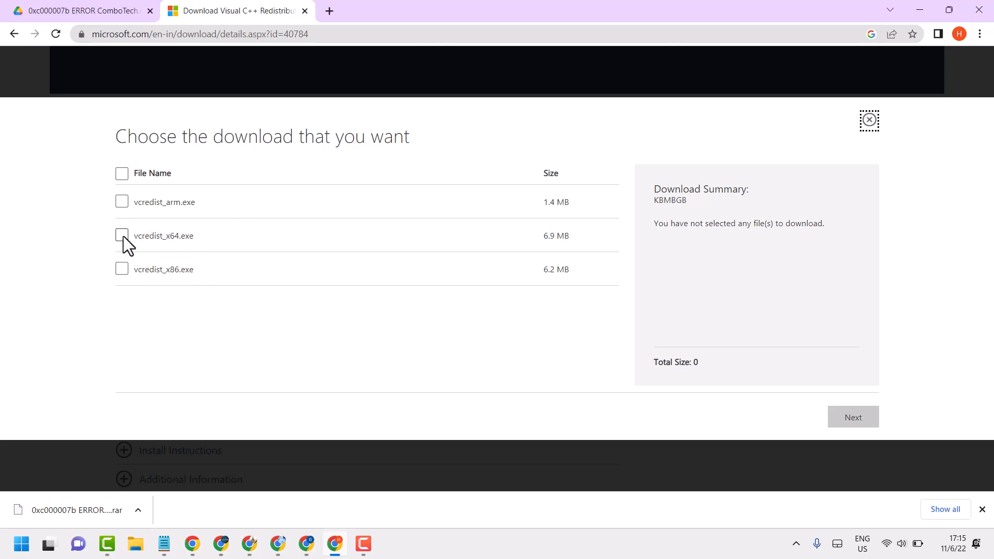
pyautogui.click(122, 235)
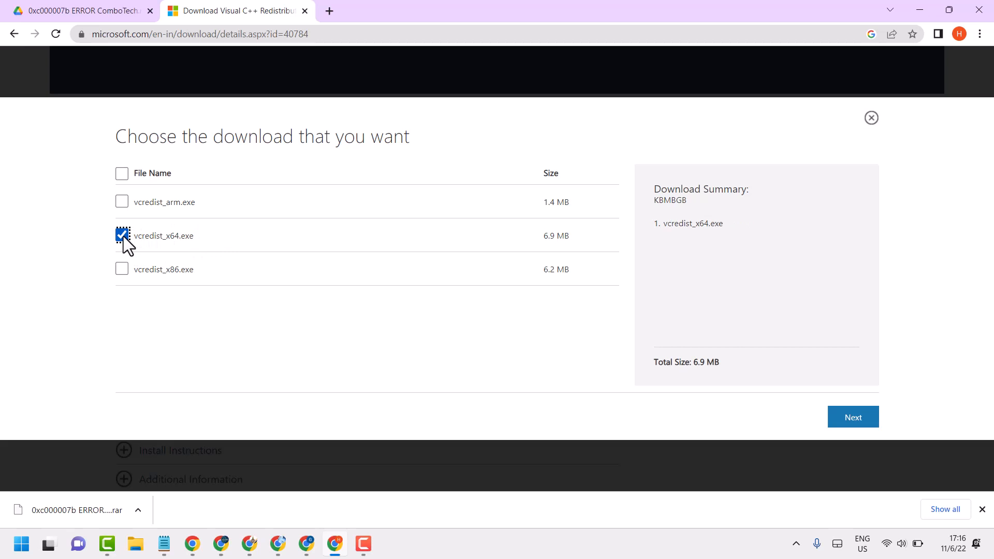
pyautogui.click(122, 235)
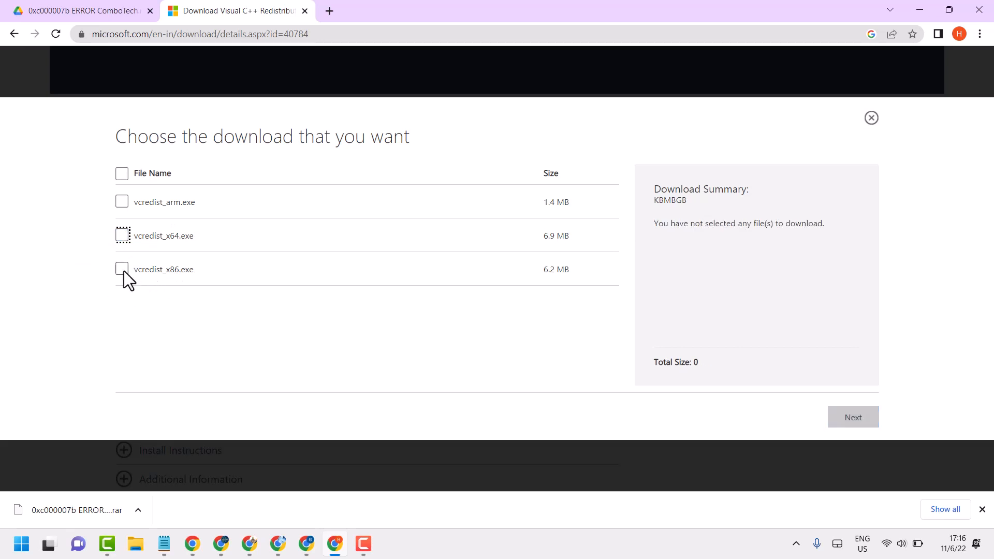
pyautogui.click(122, 269)
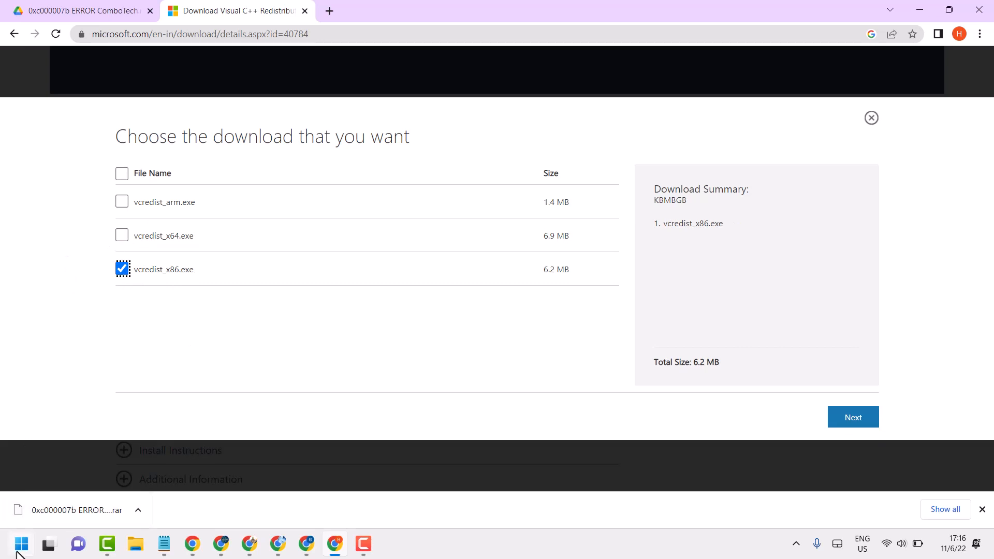
pyautogui.click(20, 543)
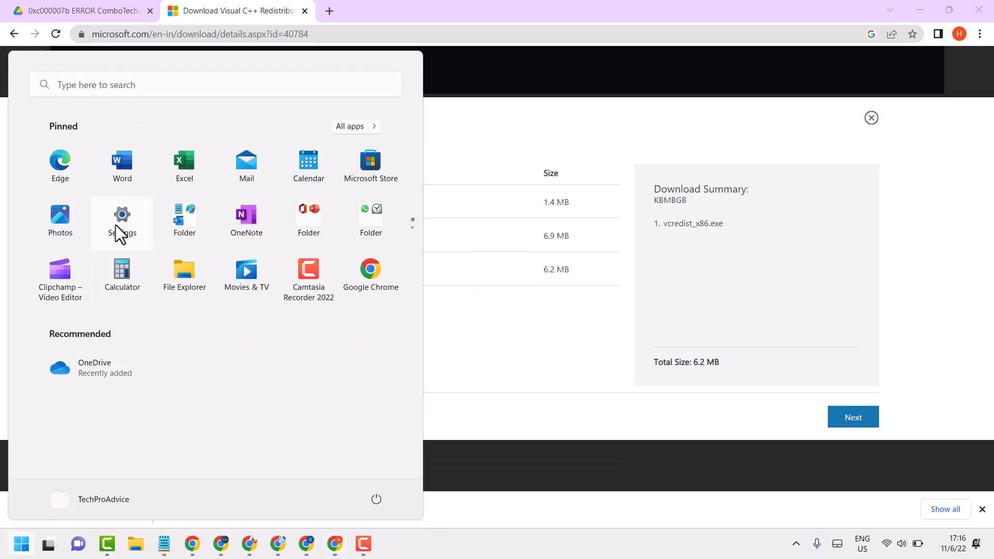
# - Confirm a 64-bit, x64-based system in Settings > System > About and return to Chrome
pyautogui.click(122, 218)
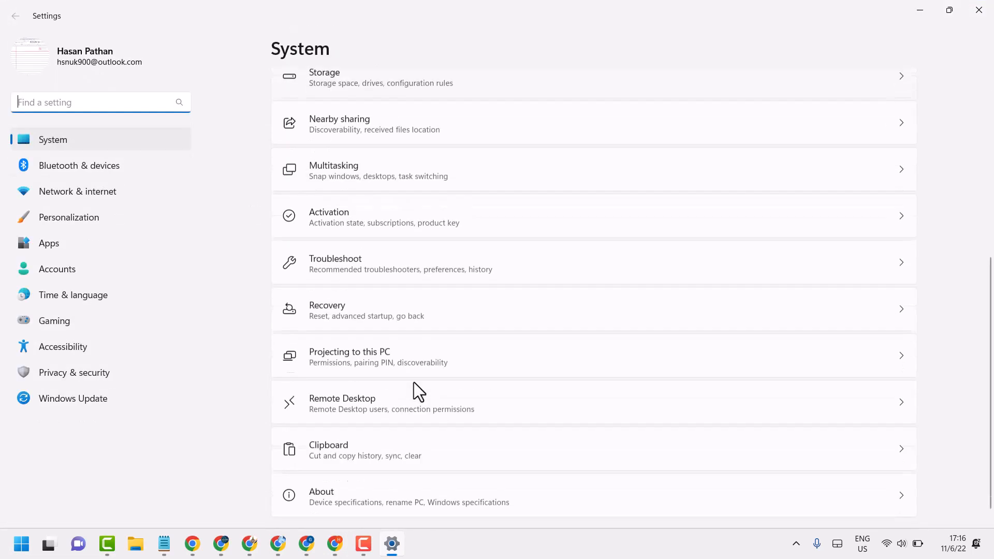
pyautogui.scroll(-3)
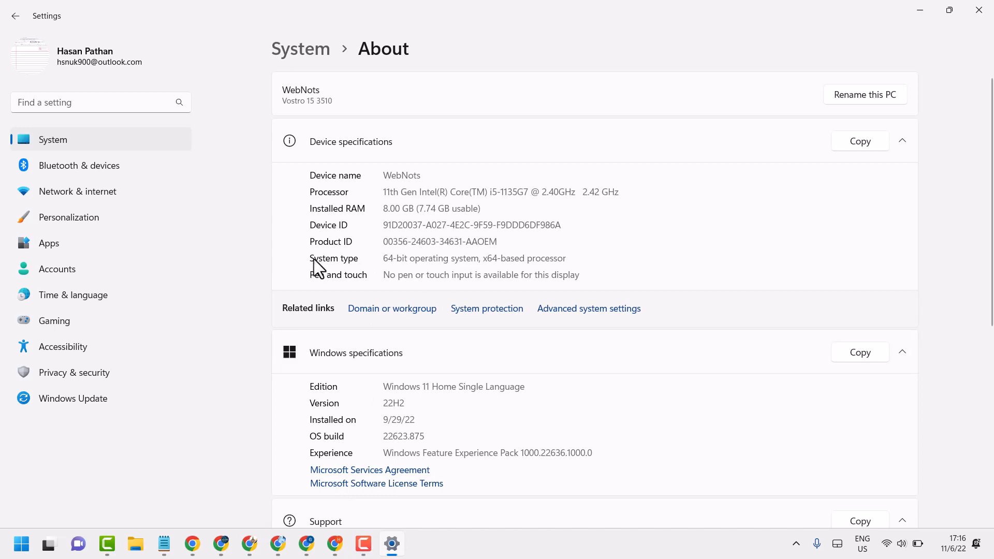
pyautogui.moveTo(393, 258)
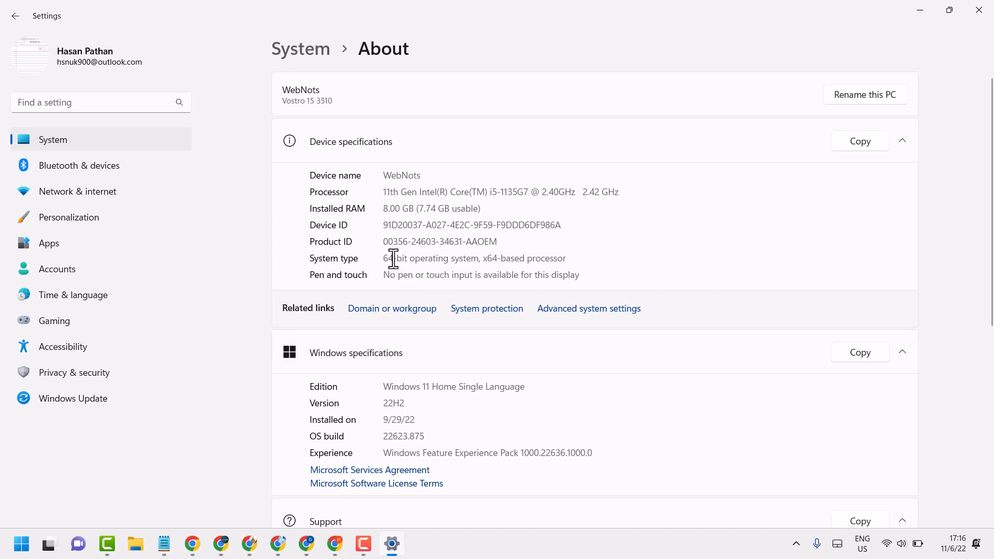
pyautogui.moveTo(534, 254)
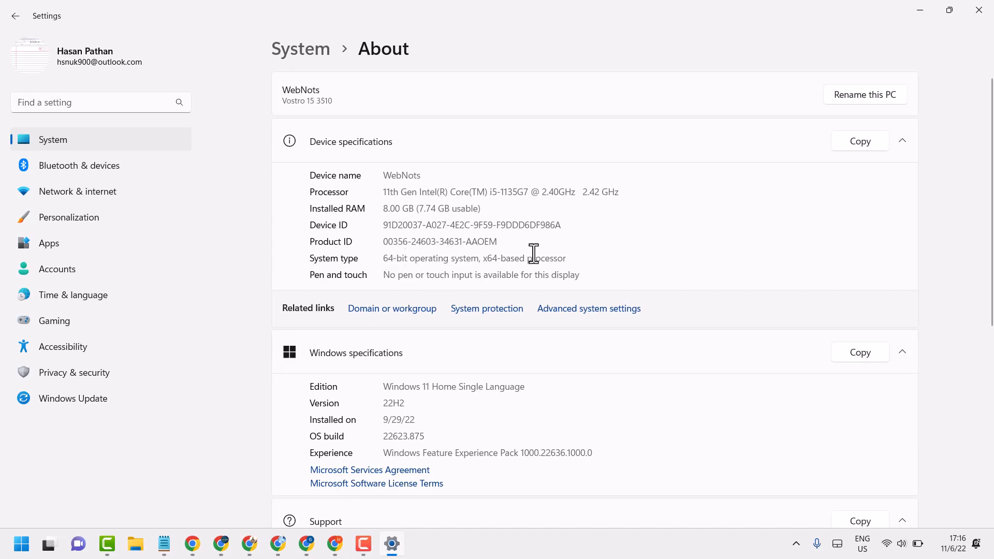
pyautogui.moveTo(844, 7)
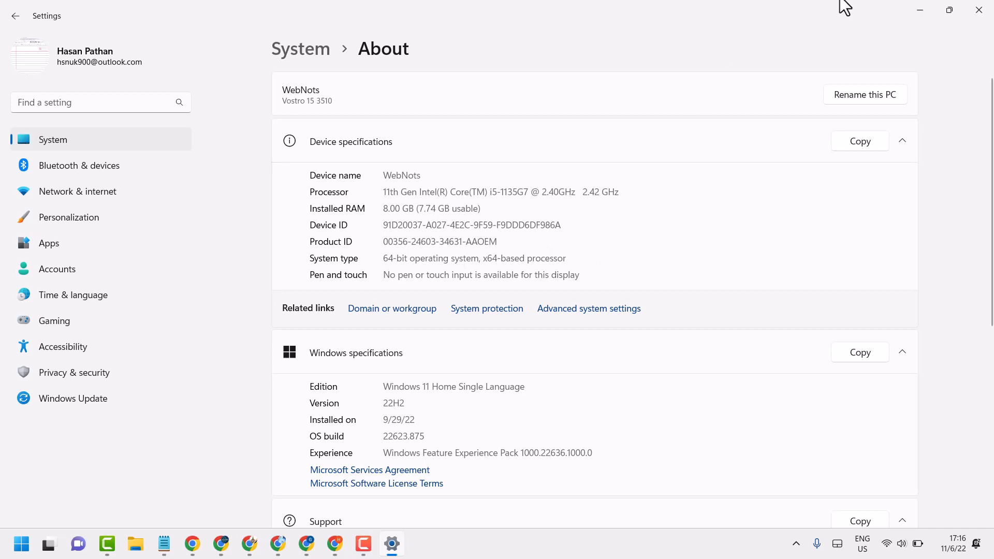
pyautogui.click(123, 269)
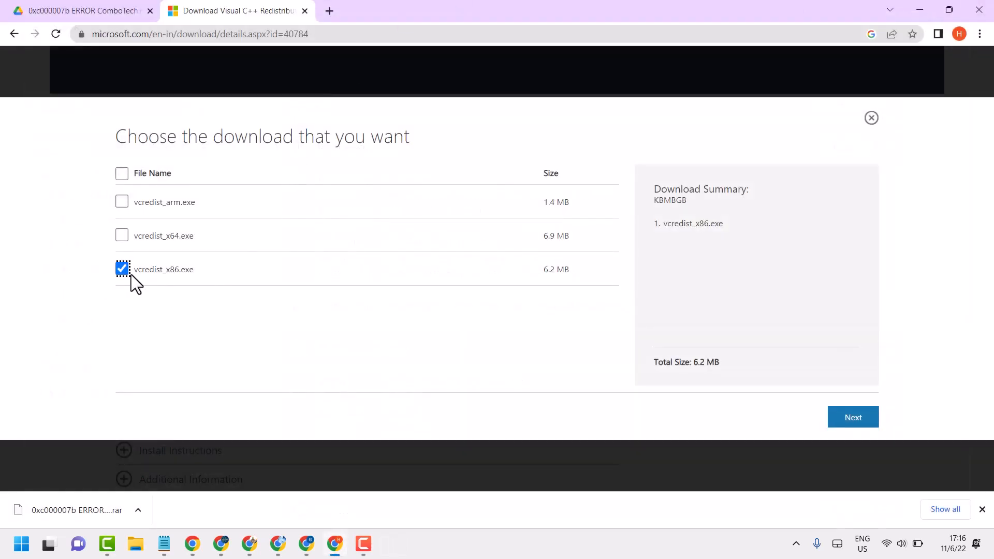
# - Switch the selection to vcredist_x64.exe and download it via Next
pyautogui.click(122, 270)
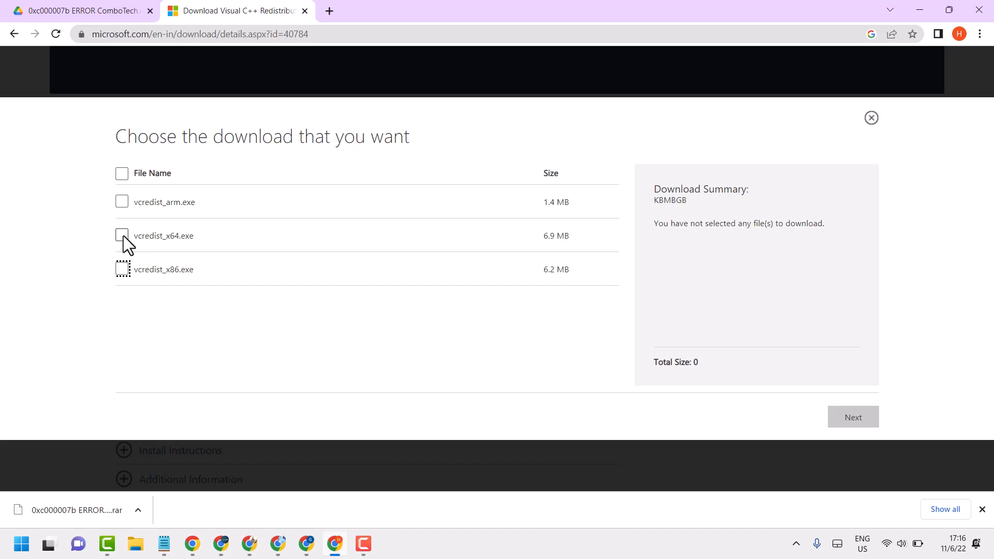
pyautogui.click(122, 235)
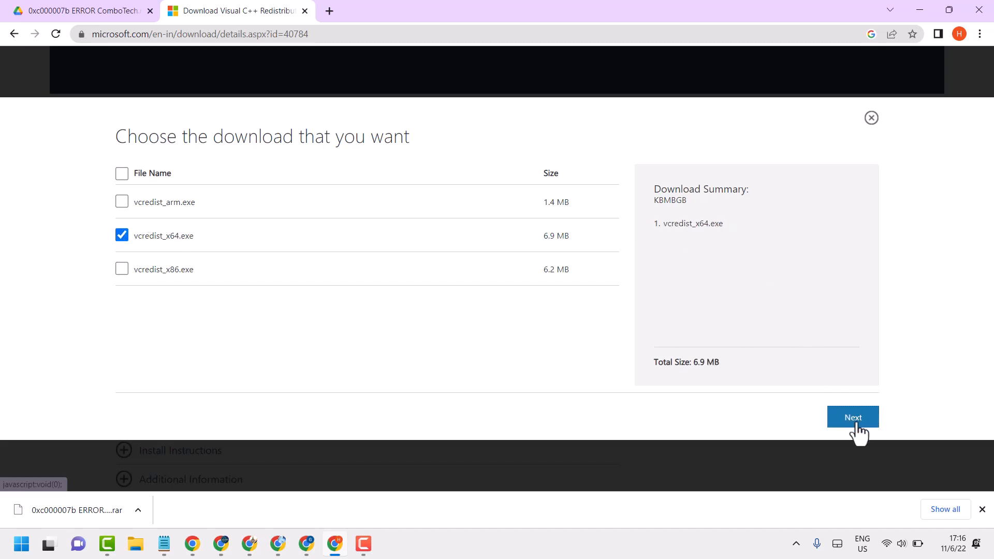
pyautogui.click(852, 417)
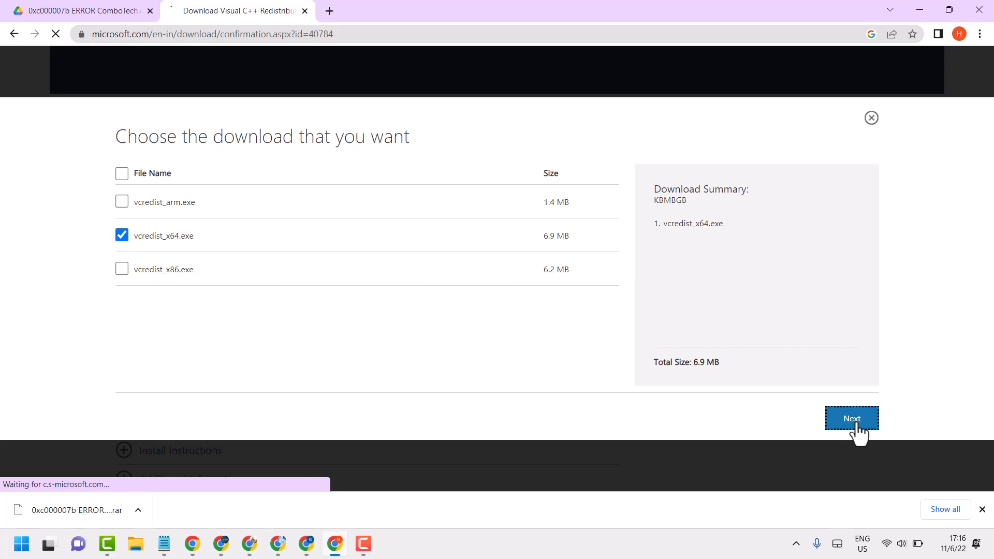
pyautogui.click(851, 417)
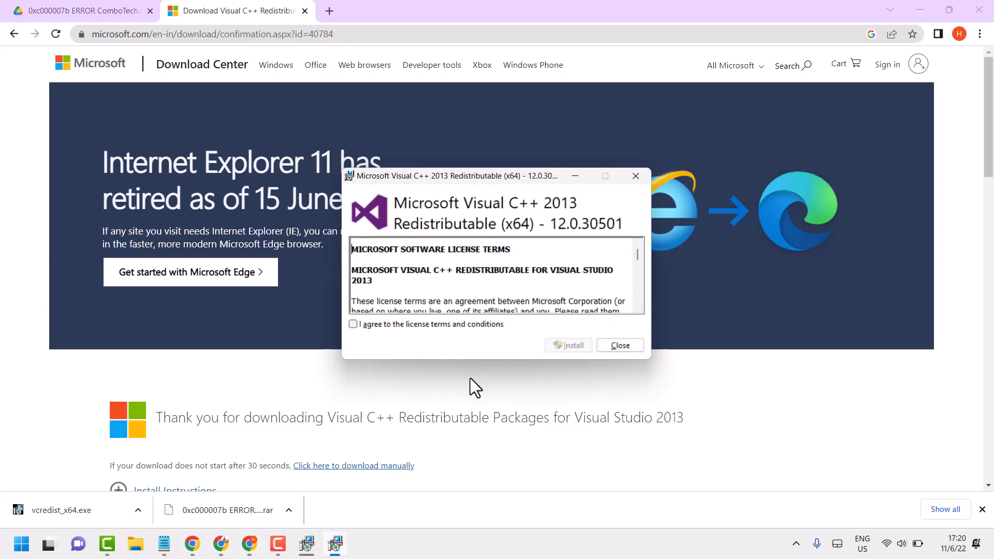
# - Accept the license terms, install the x64 redistributable to Setup Successful, and close setup
pyautogui.click(353, 324)
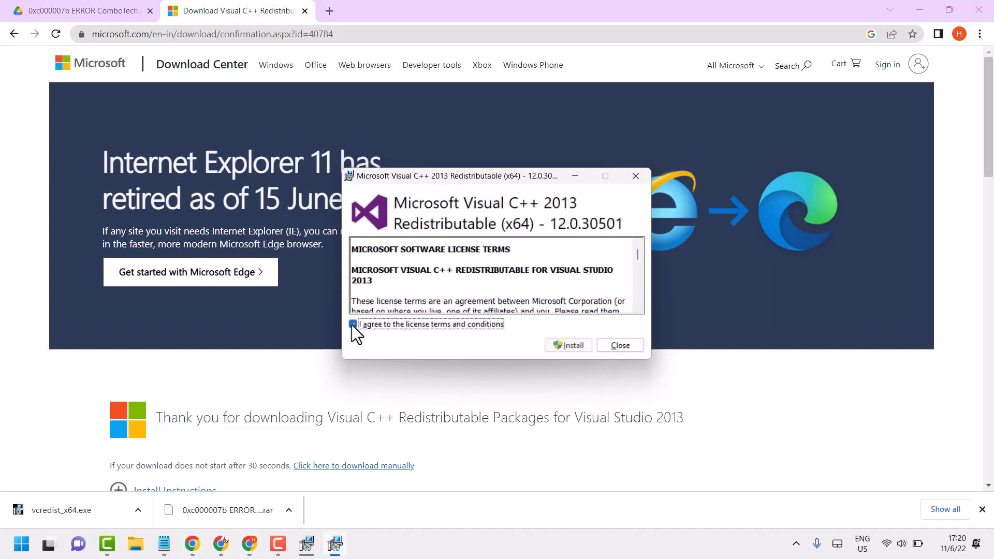
pyautogui.click(567, 345)
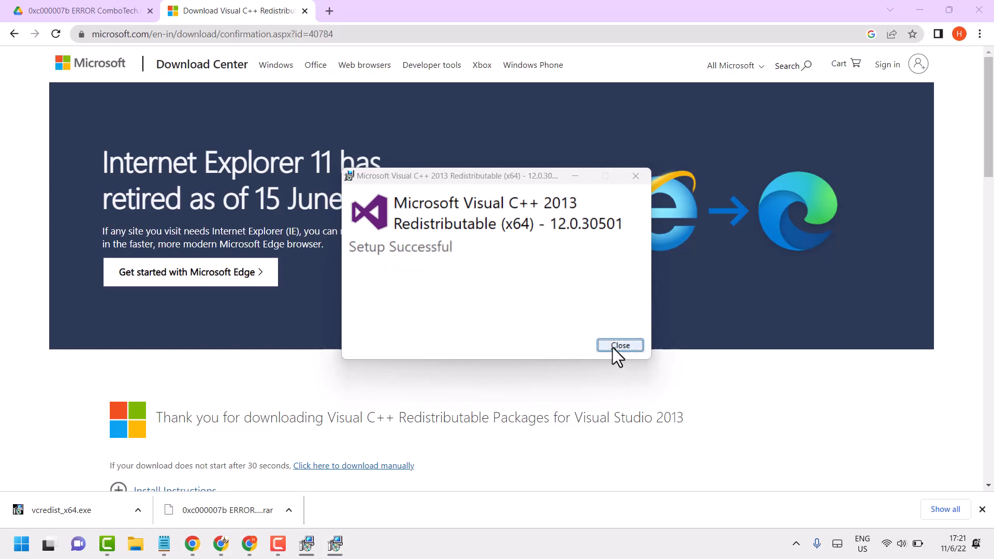
pyautogui.click(619, 345)
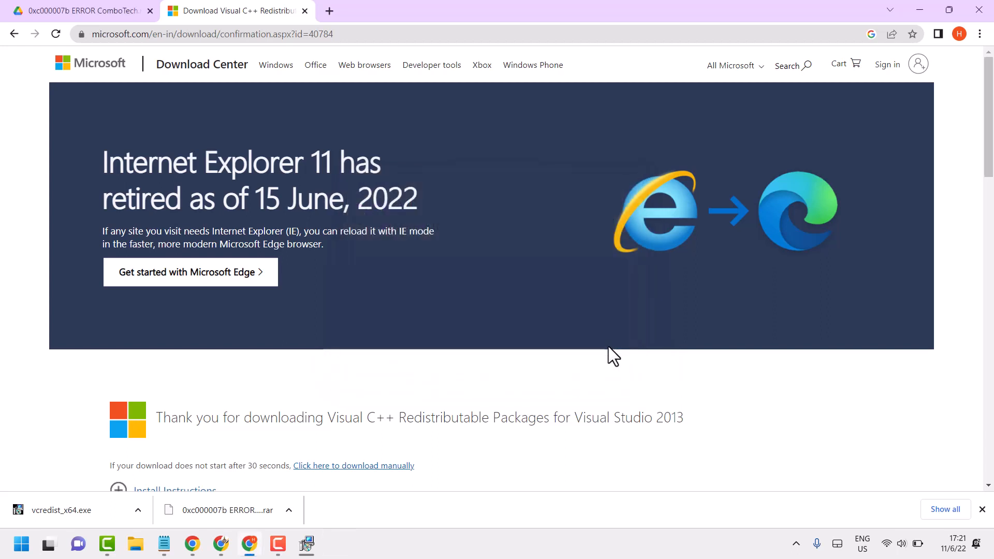
pyautogui.moveTo(609, 358)
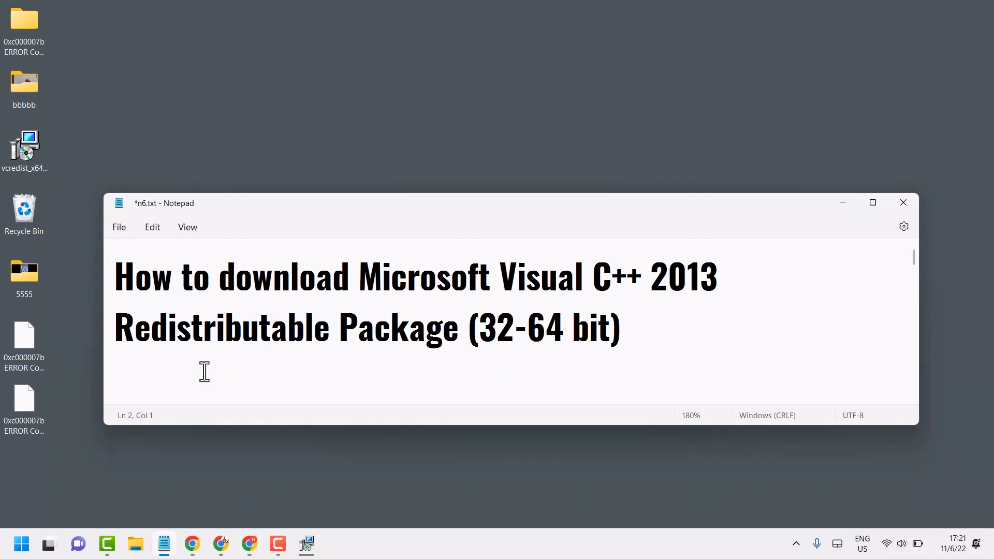
# - Bring the Notepad note with the tutorial title back to the front
pyautogui.click(116, 373)
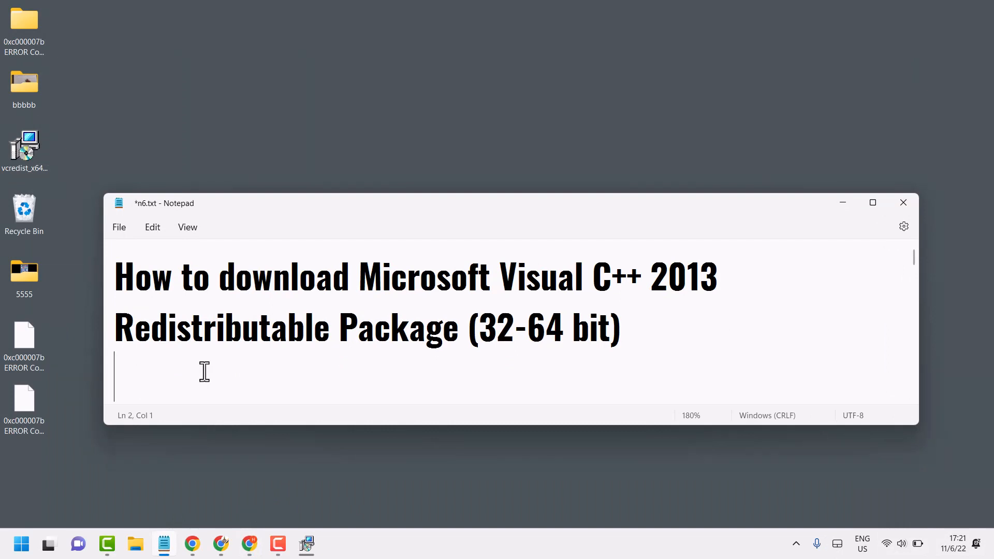